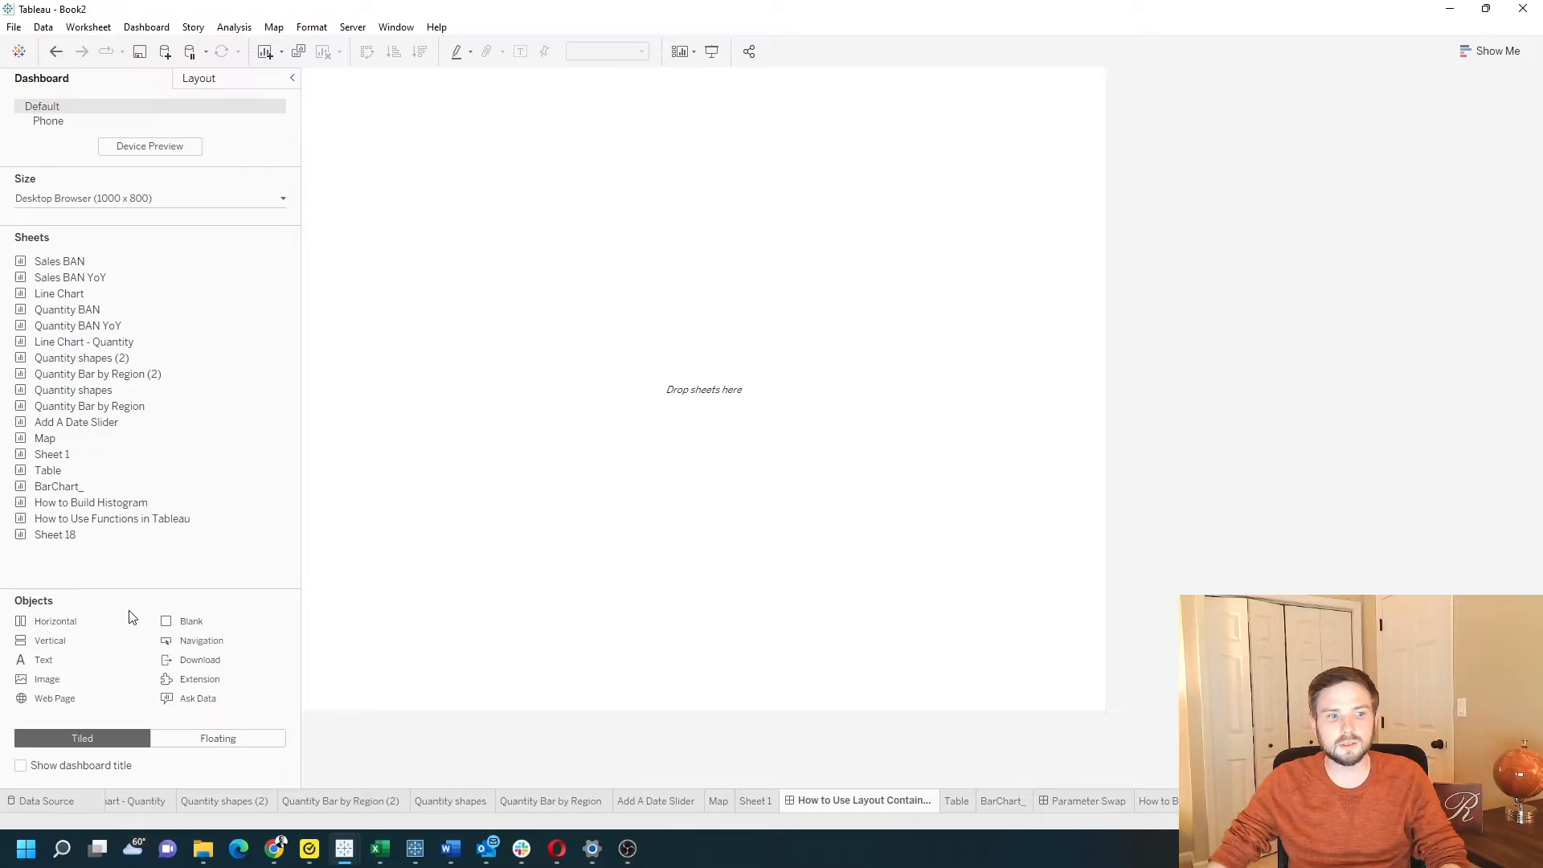
mouse_move(67, 640)
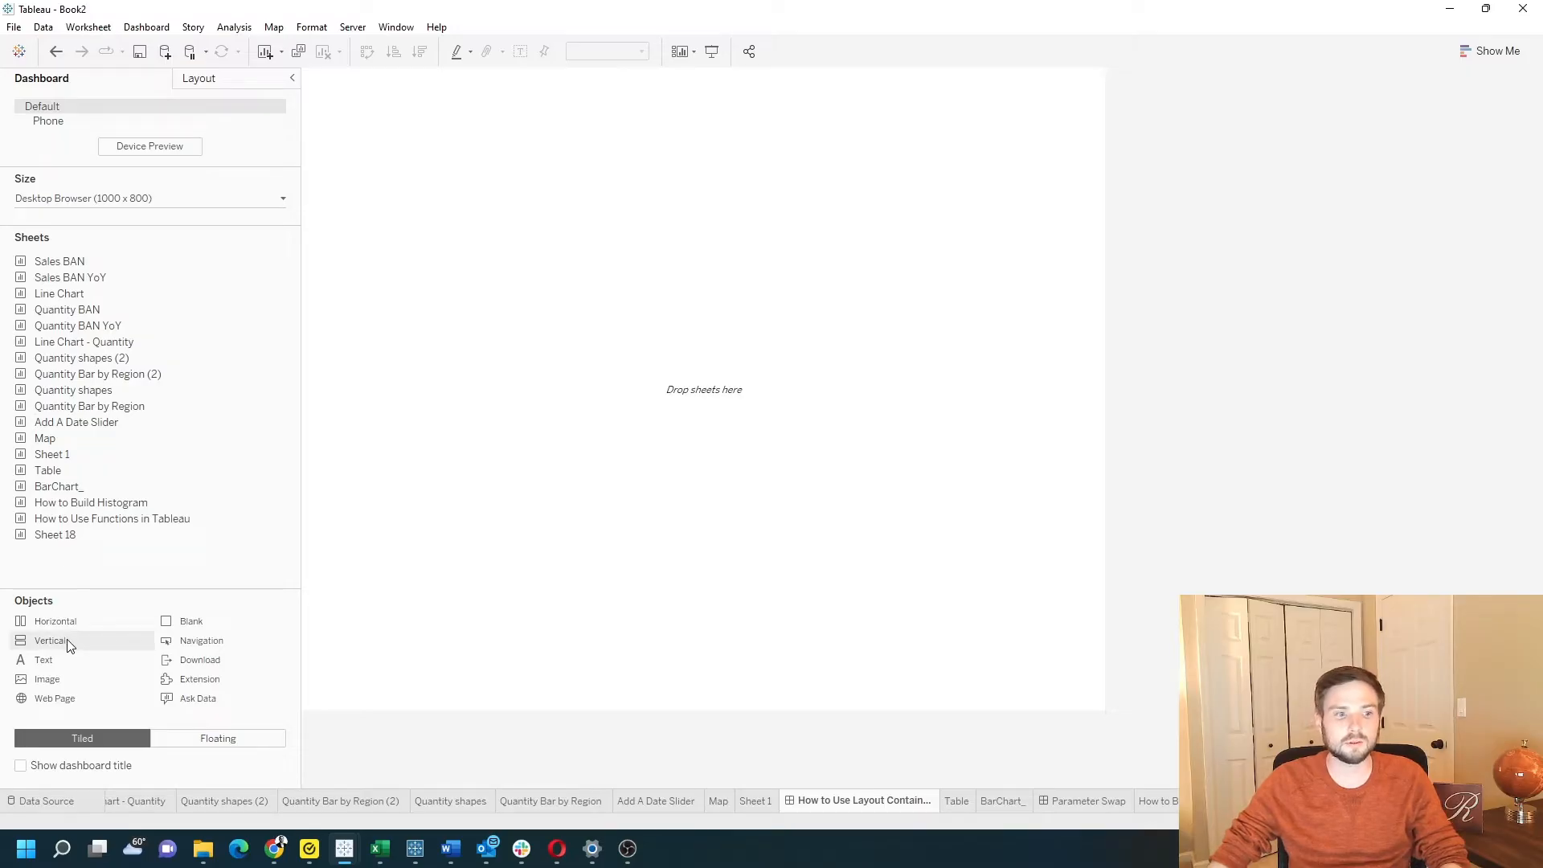
mouse_move(51, 646)
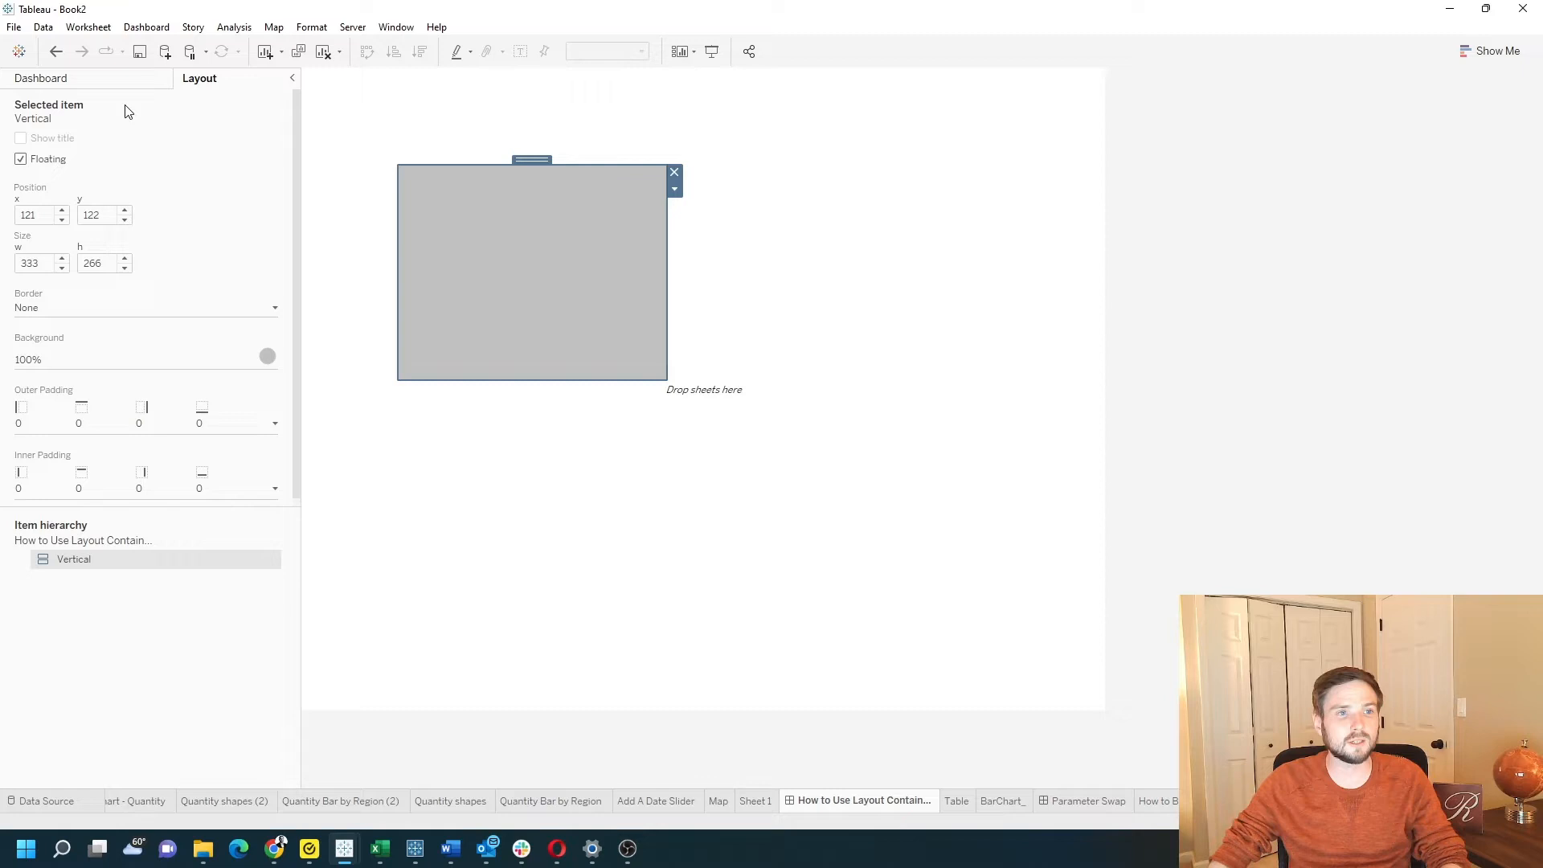
Step: Return from the Layout pane to the Dashboard pane listing sheets and objects
left_click(40, 78)
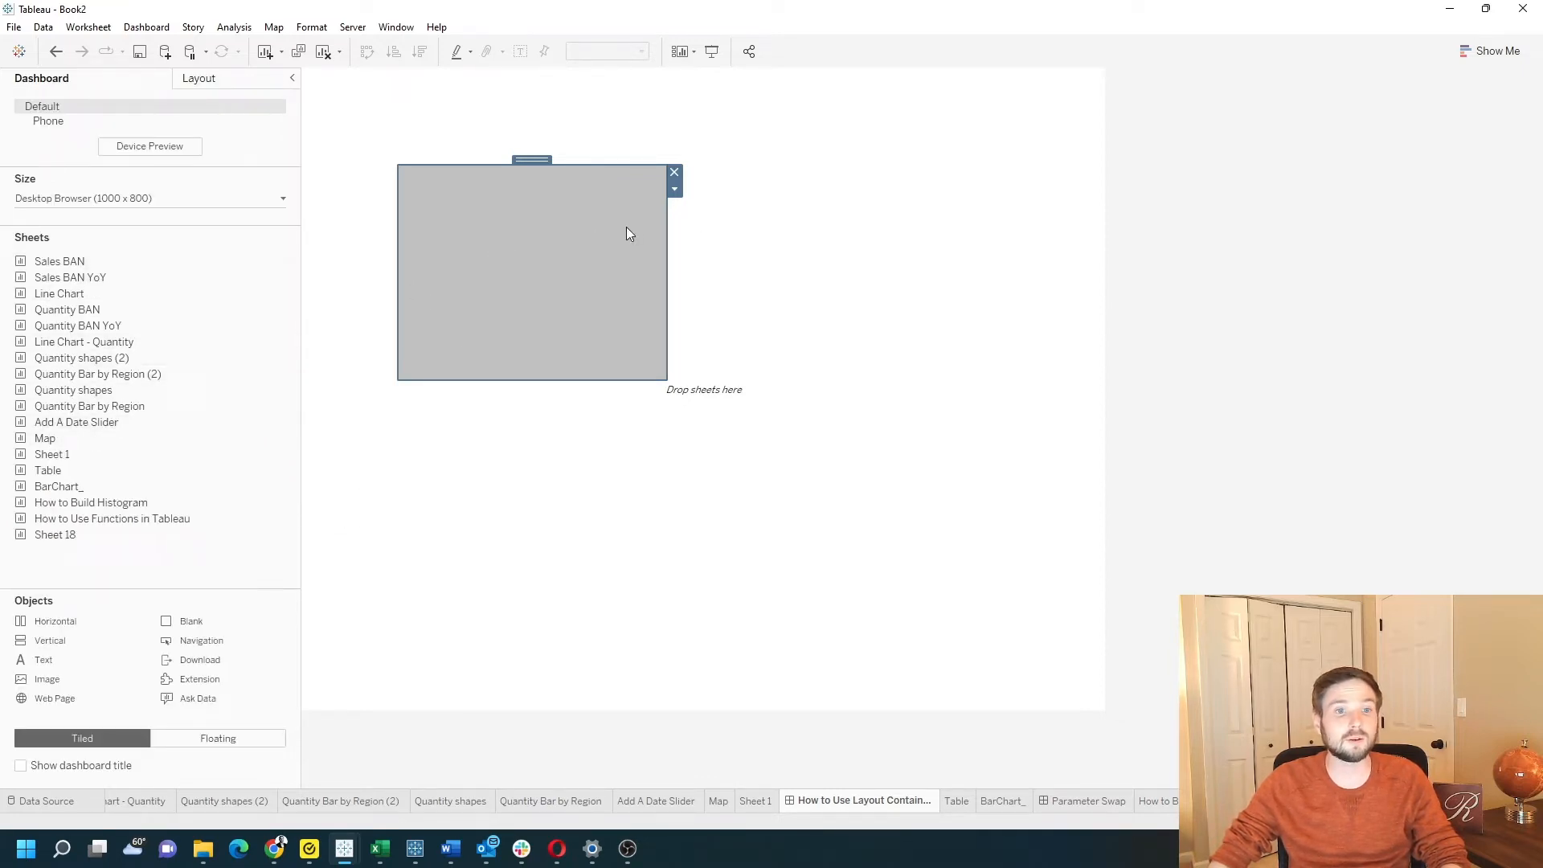
mouse_move(566, 281)
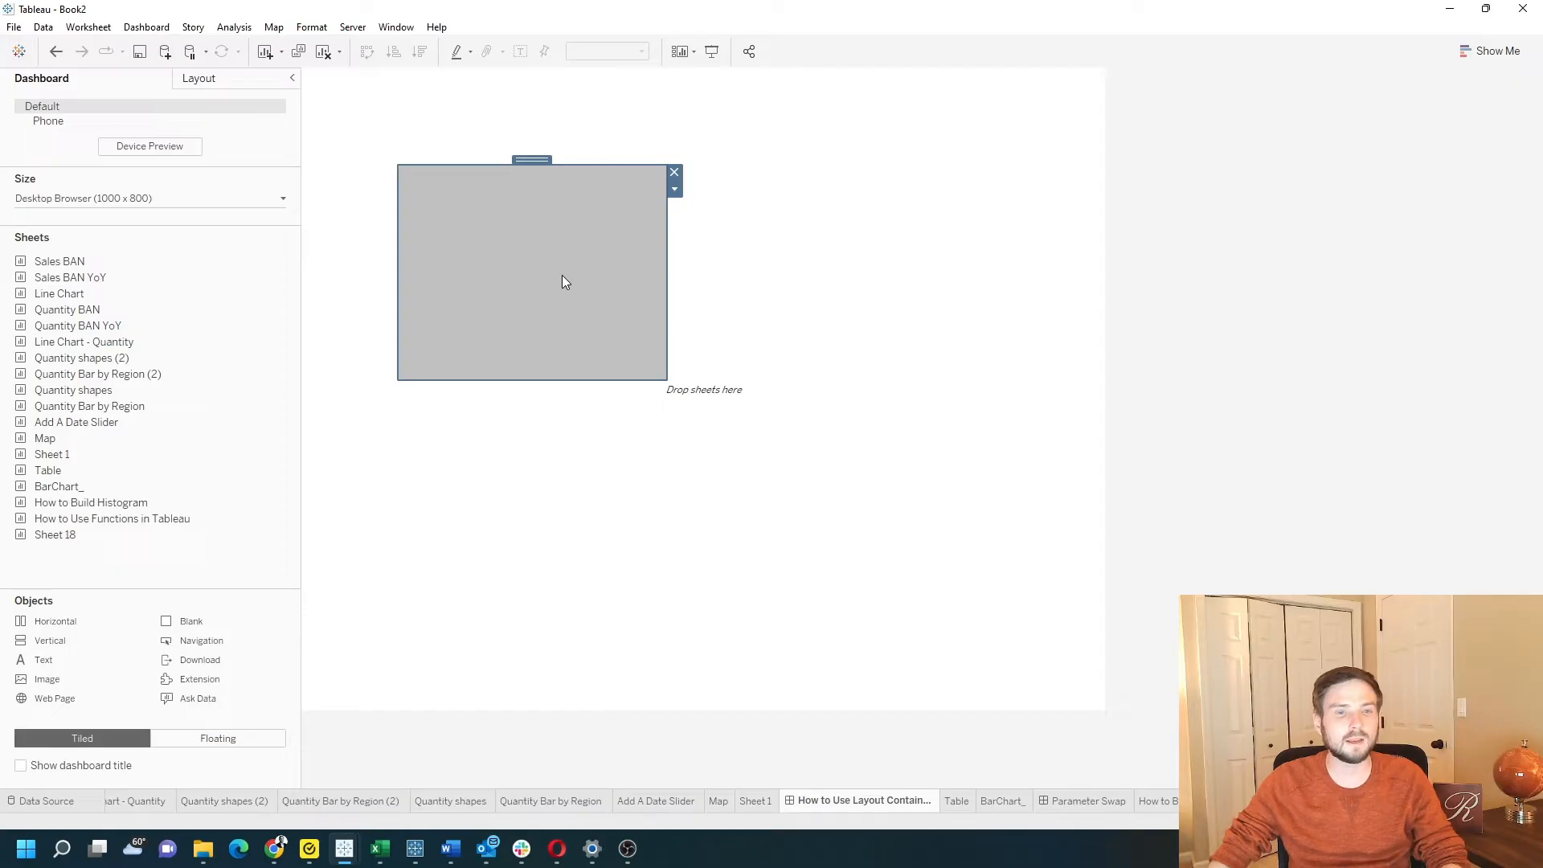
mouse_move(550, 320)
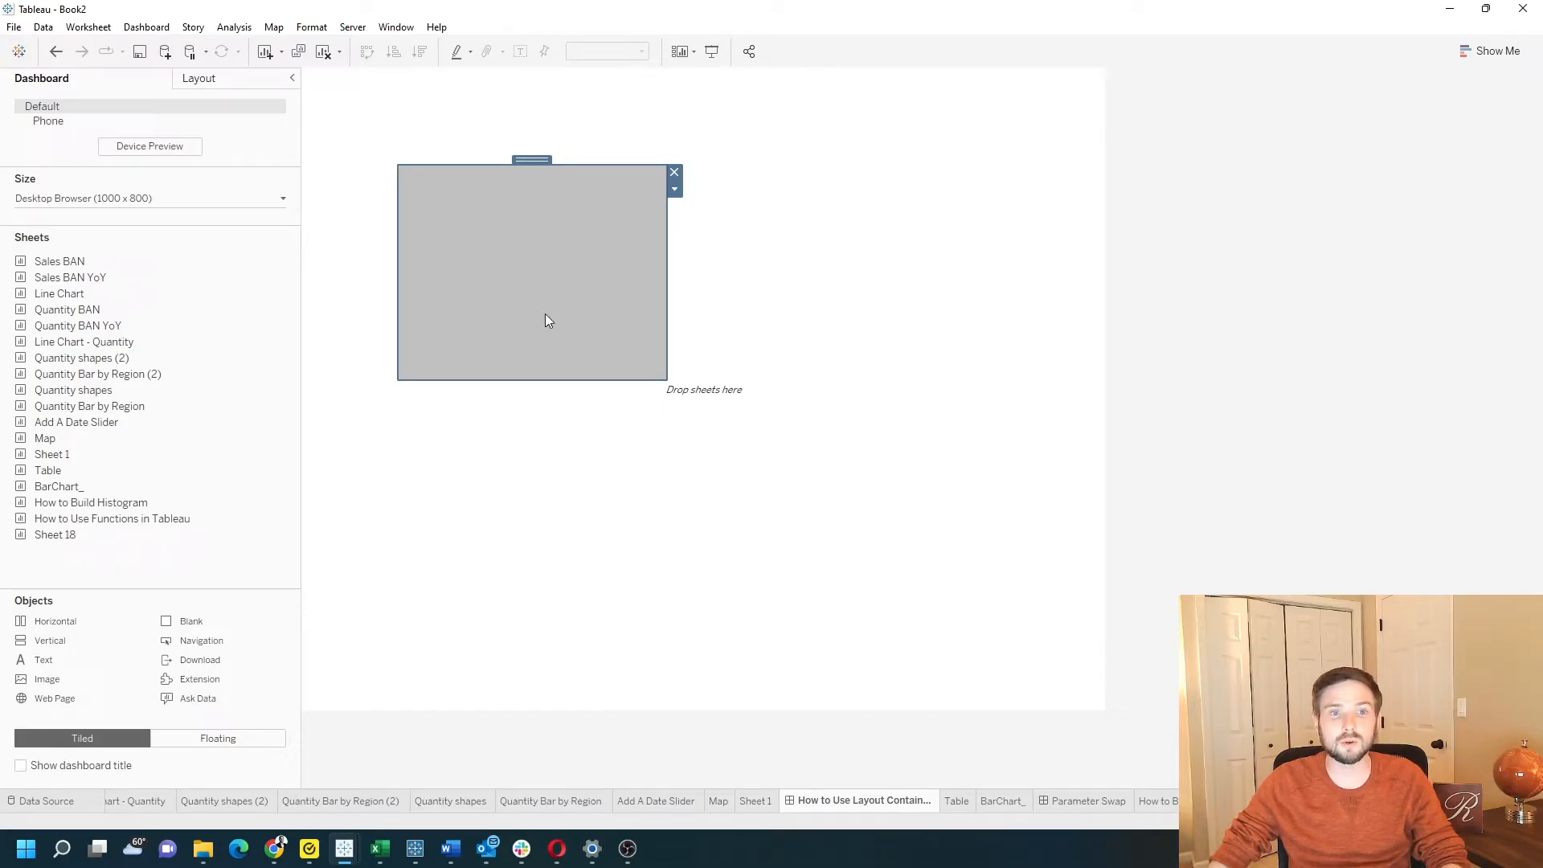
mouse_move(508, 338)
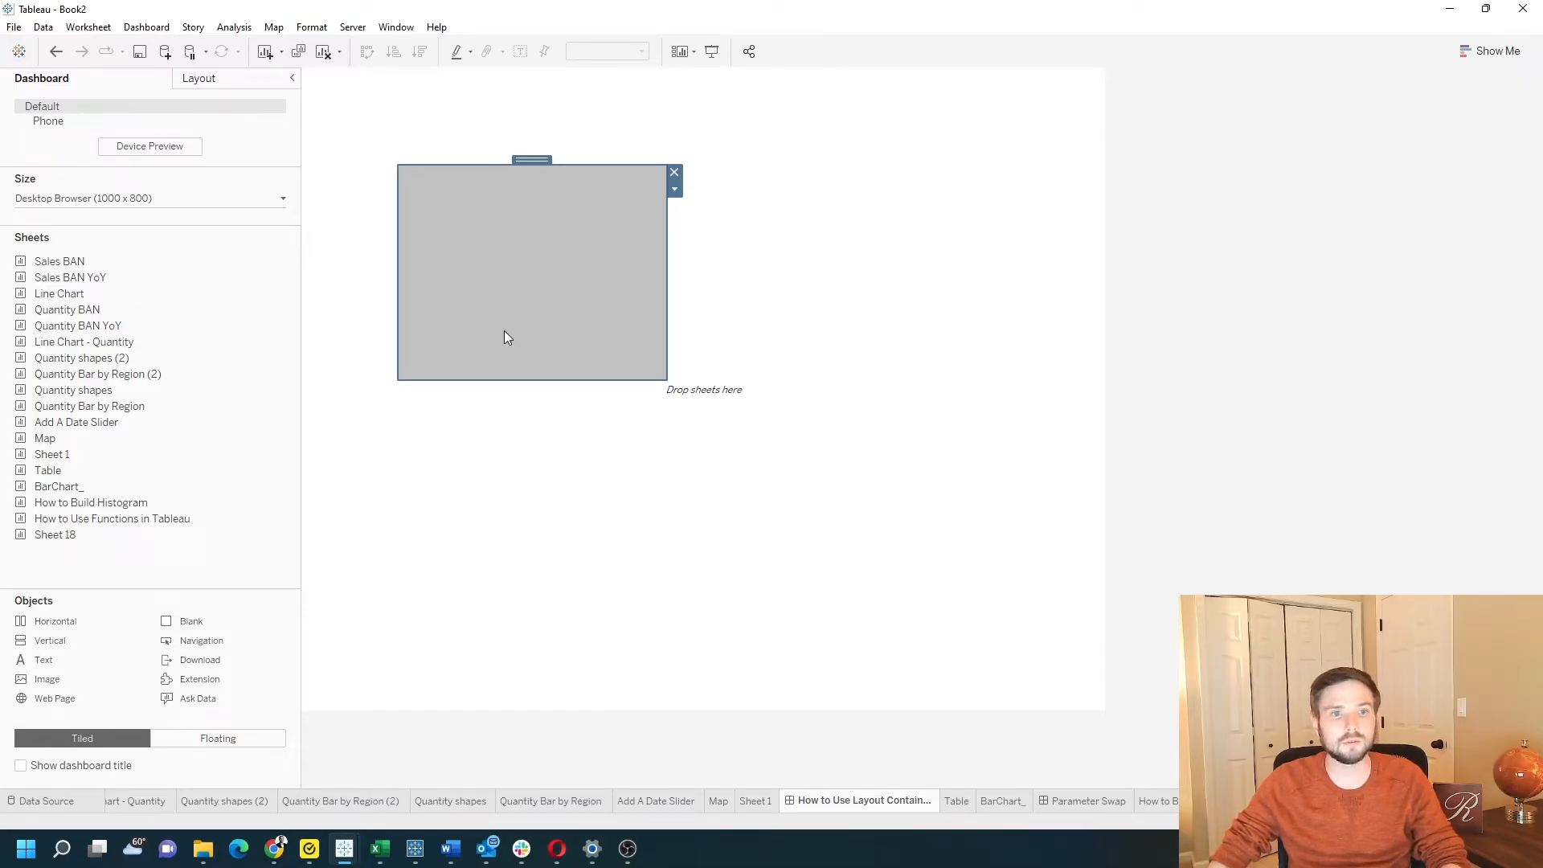
mouse_move(498, 254)
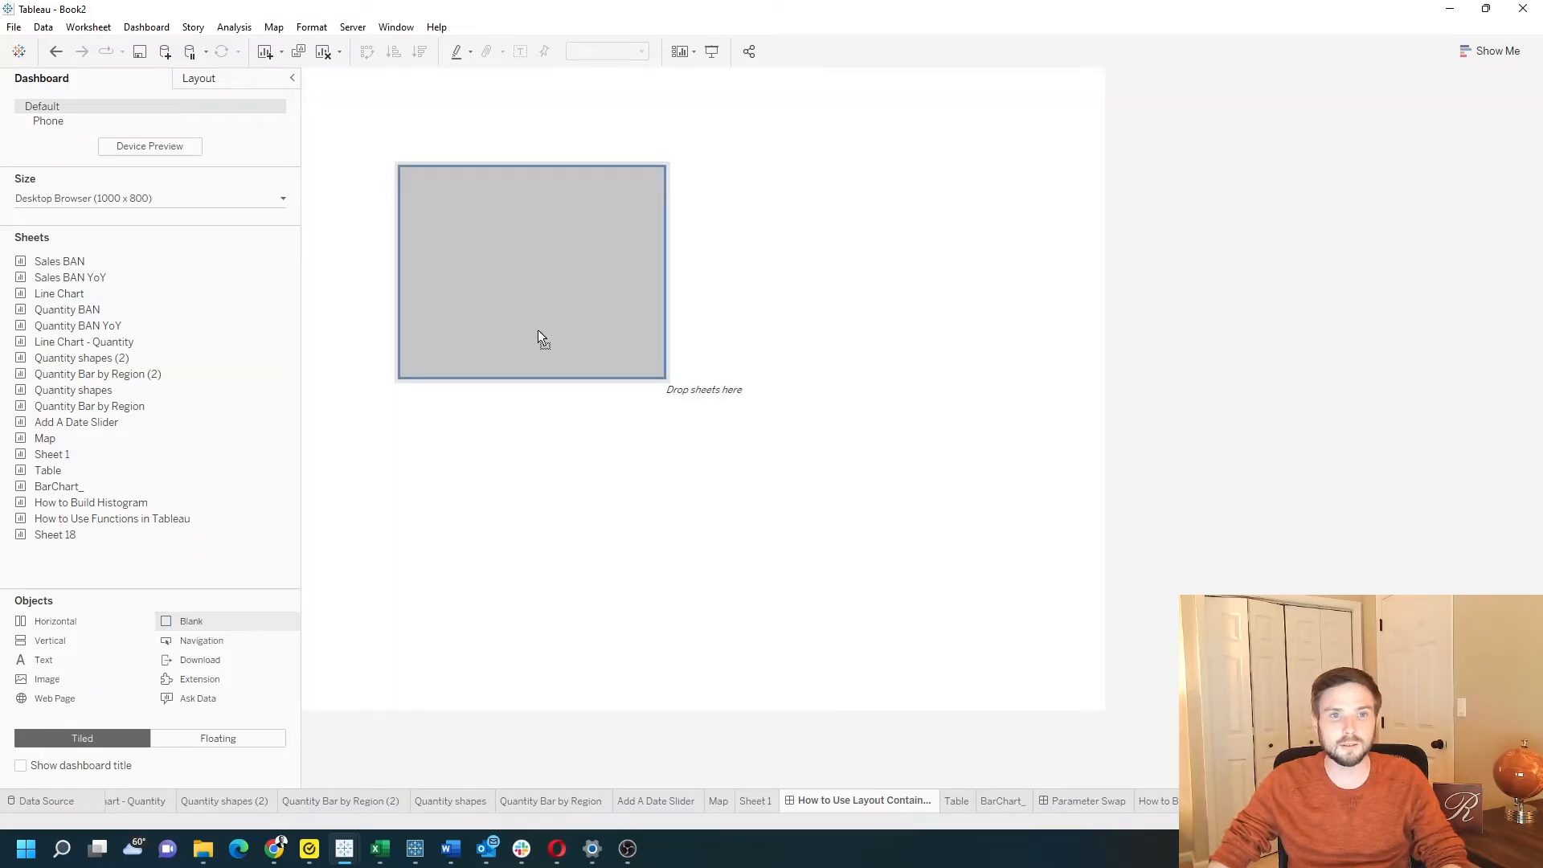
mouse_move(527, 251)
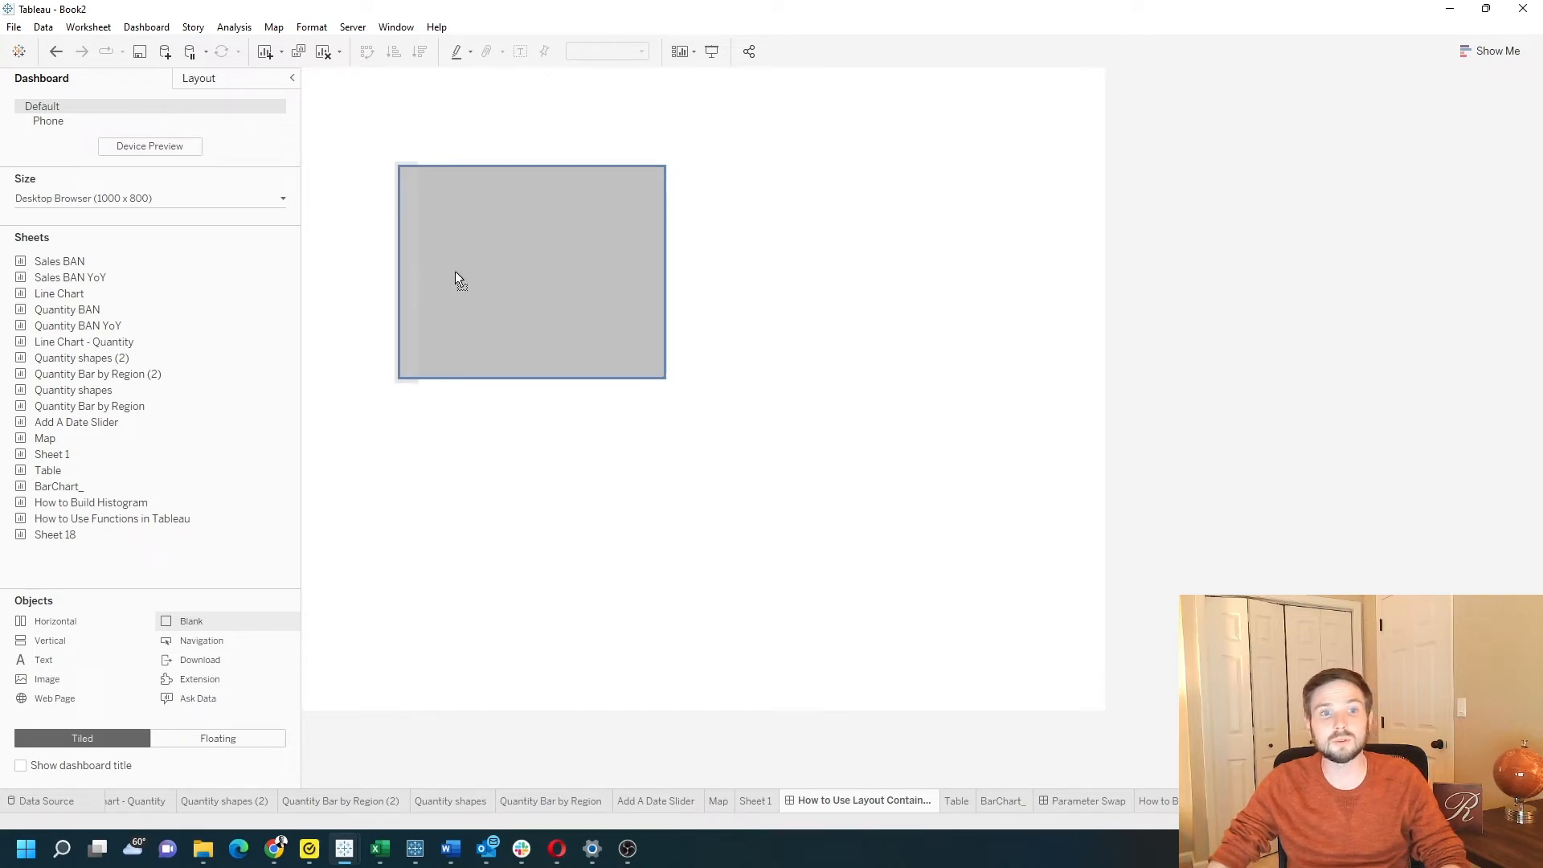
mouse_move(503, 215)
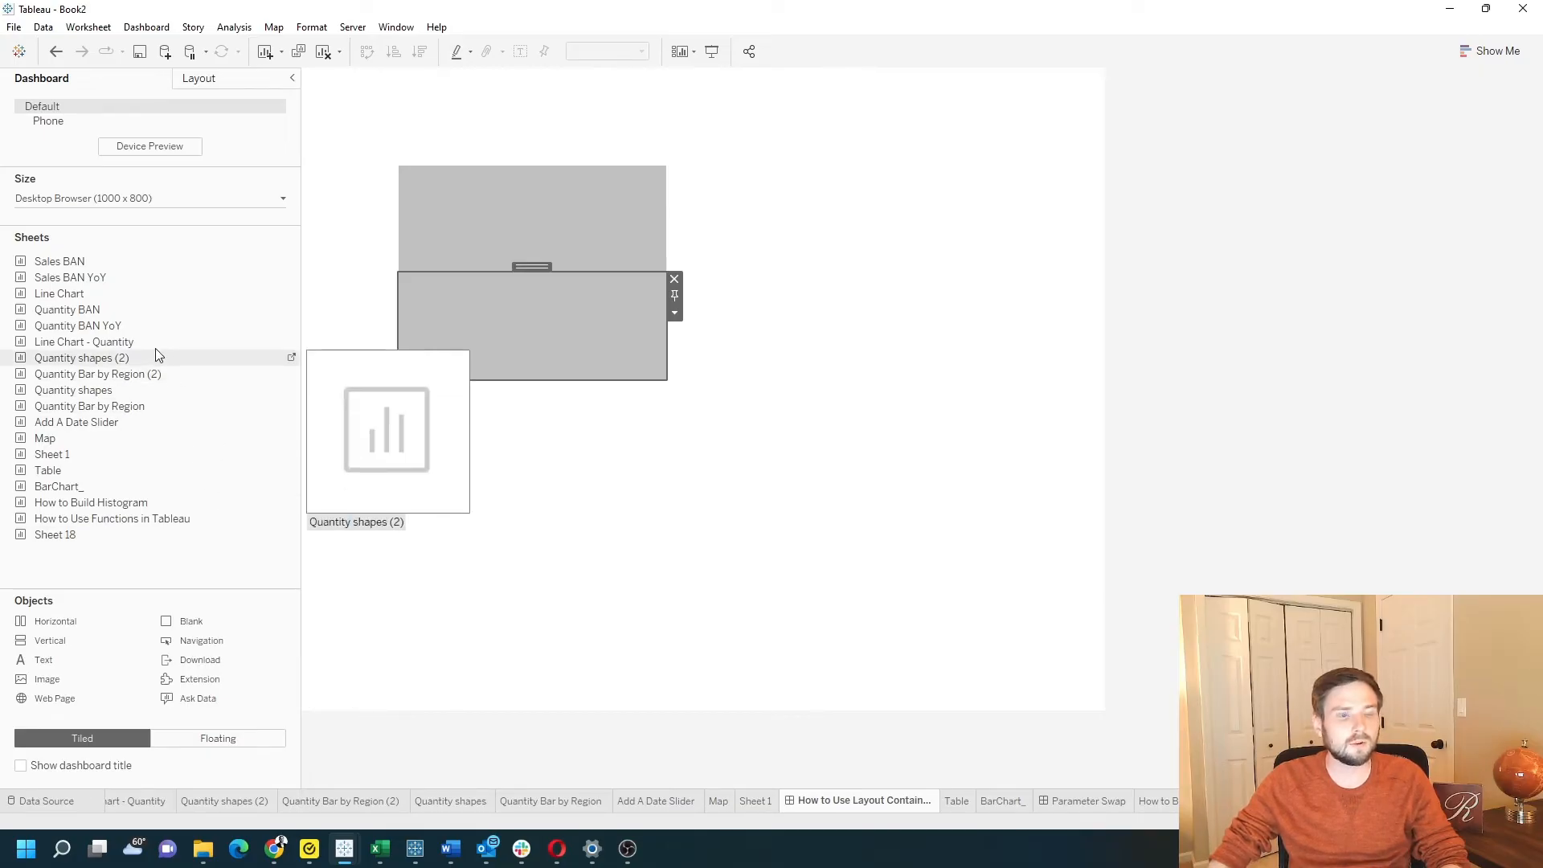
mouse_move(80, 315)
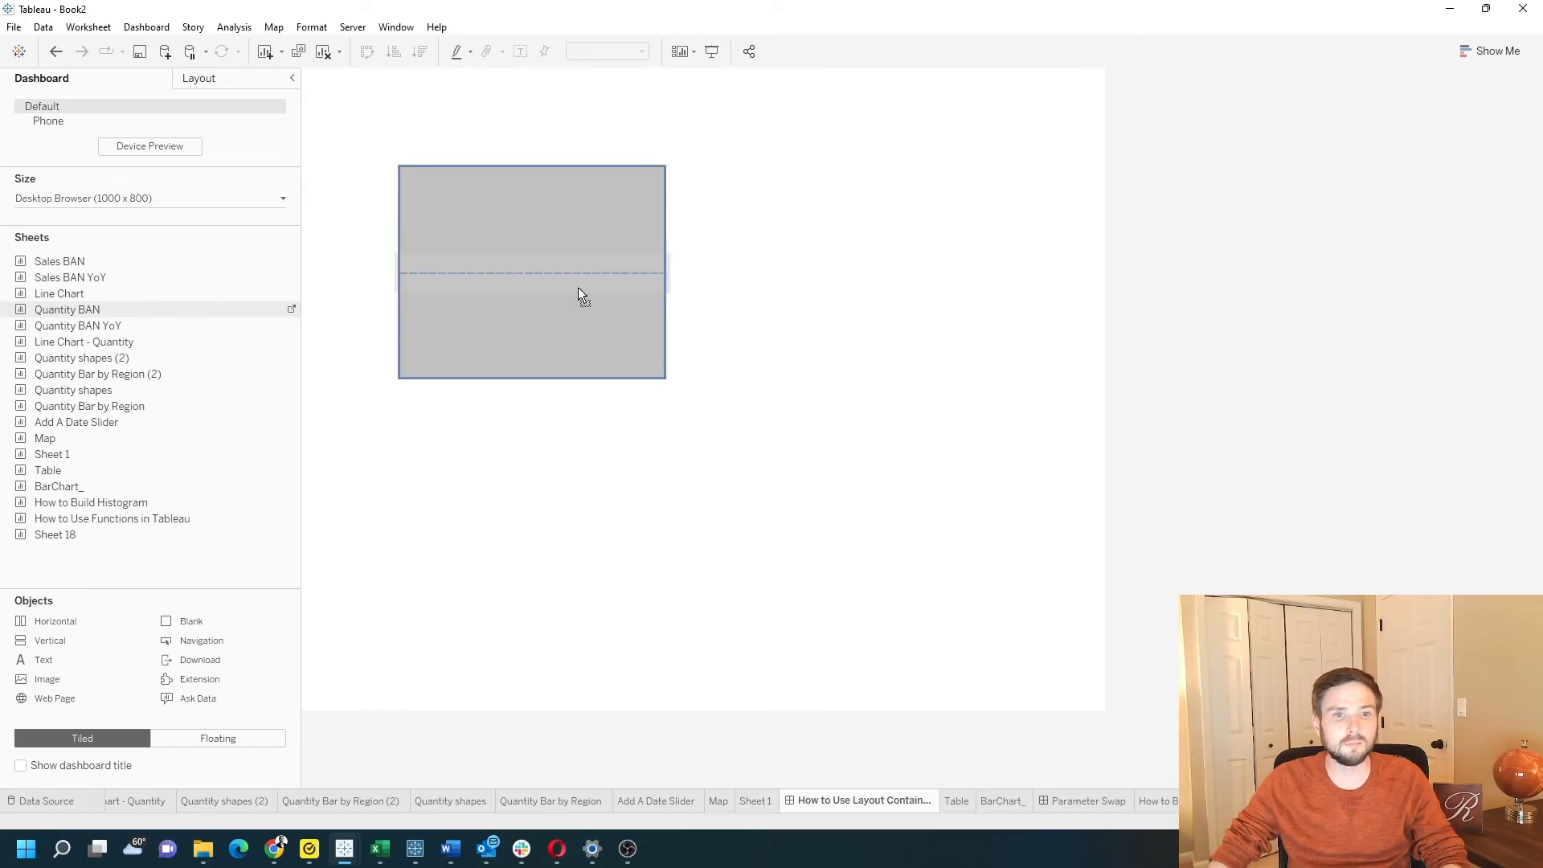
mouse_move(421, 293)
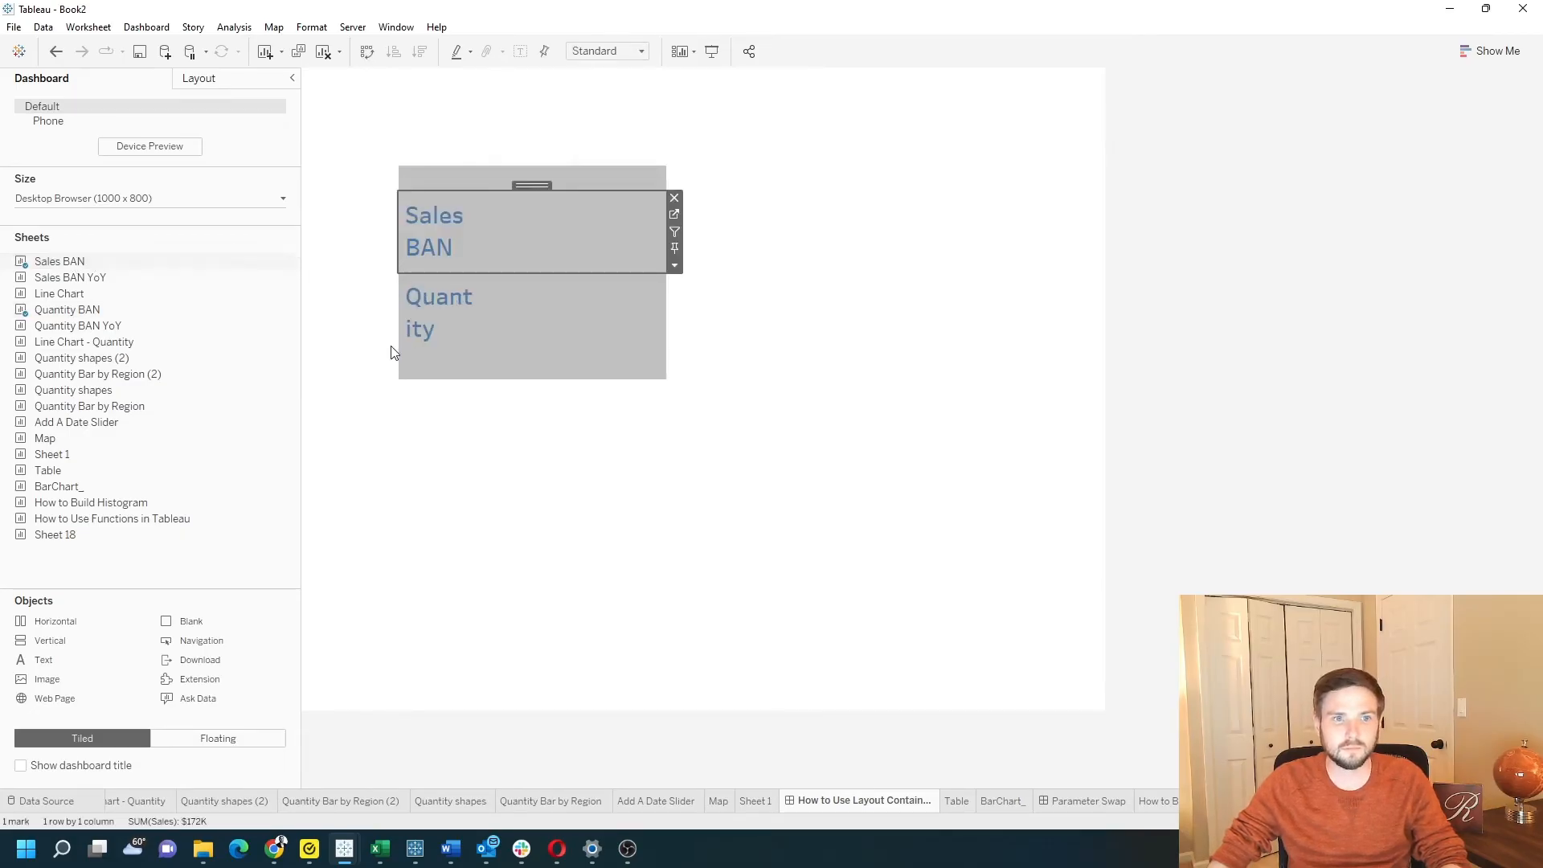
Step: Select the Quantity BAN (2.62K) sheet stacked below Sales BAN in the container
left_click(673, 265)
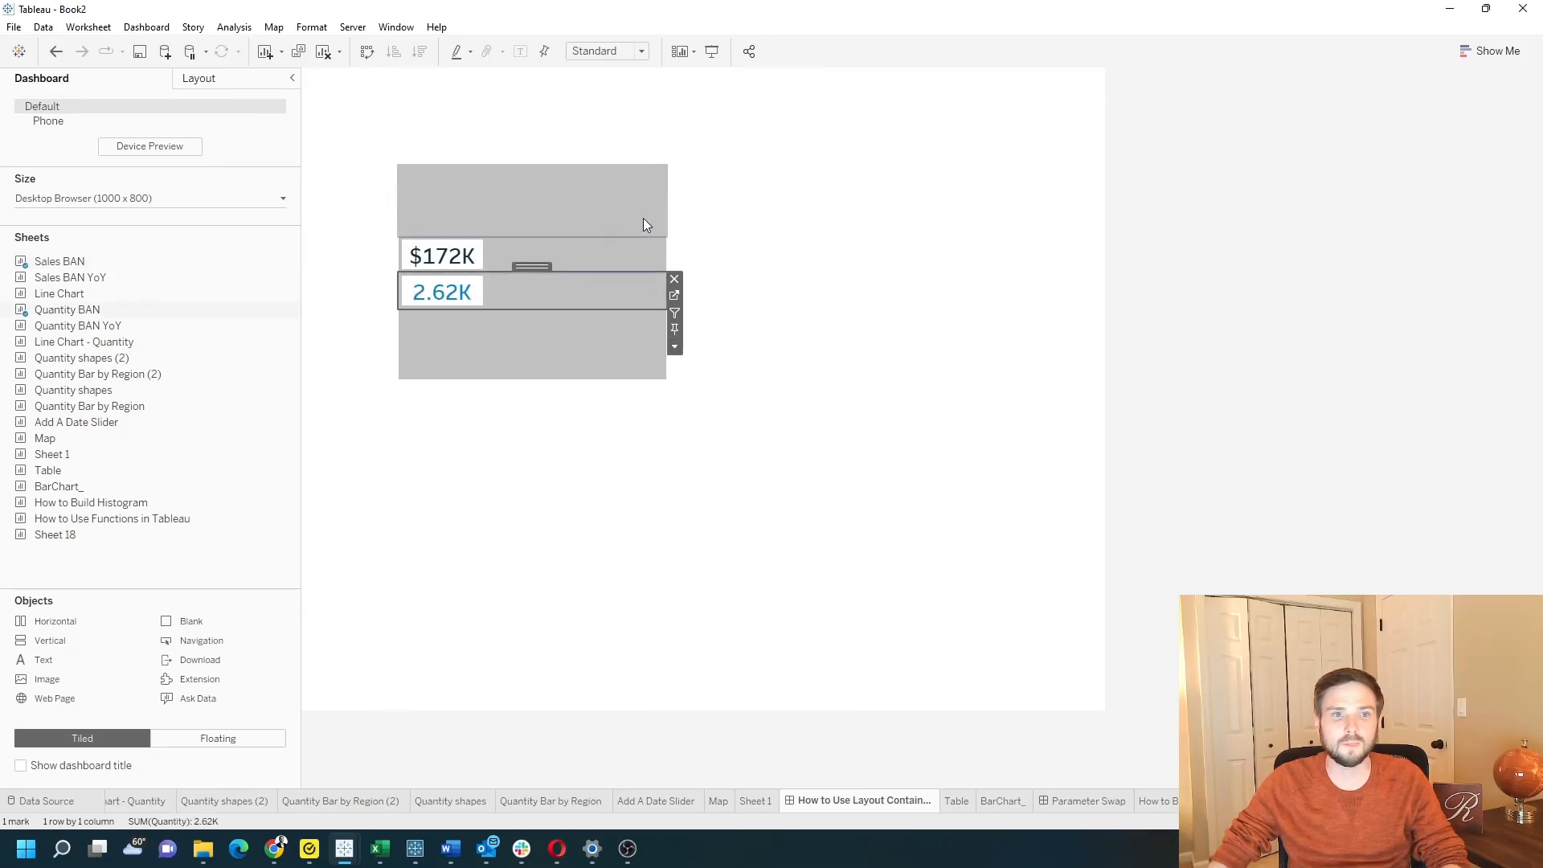
Step: Set both Quantity BAN and Sales BAN sheets to Fit > Entire View within the container
left_click(675, 345)
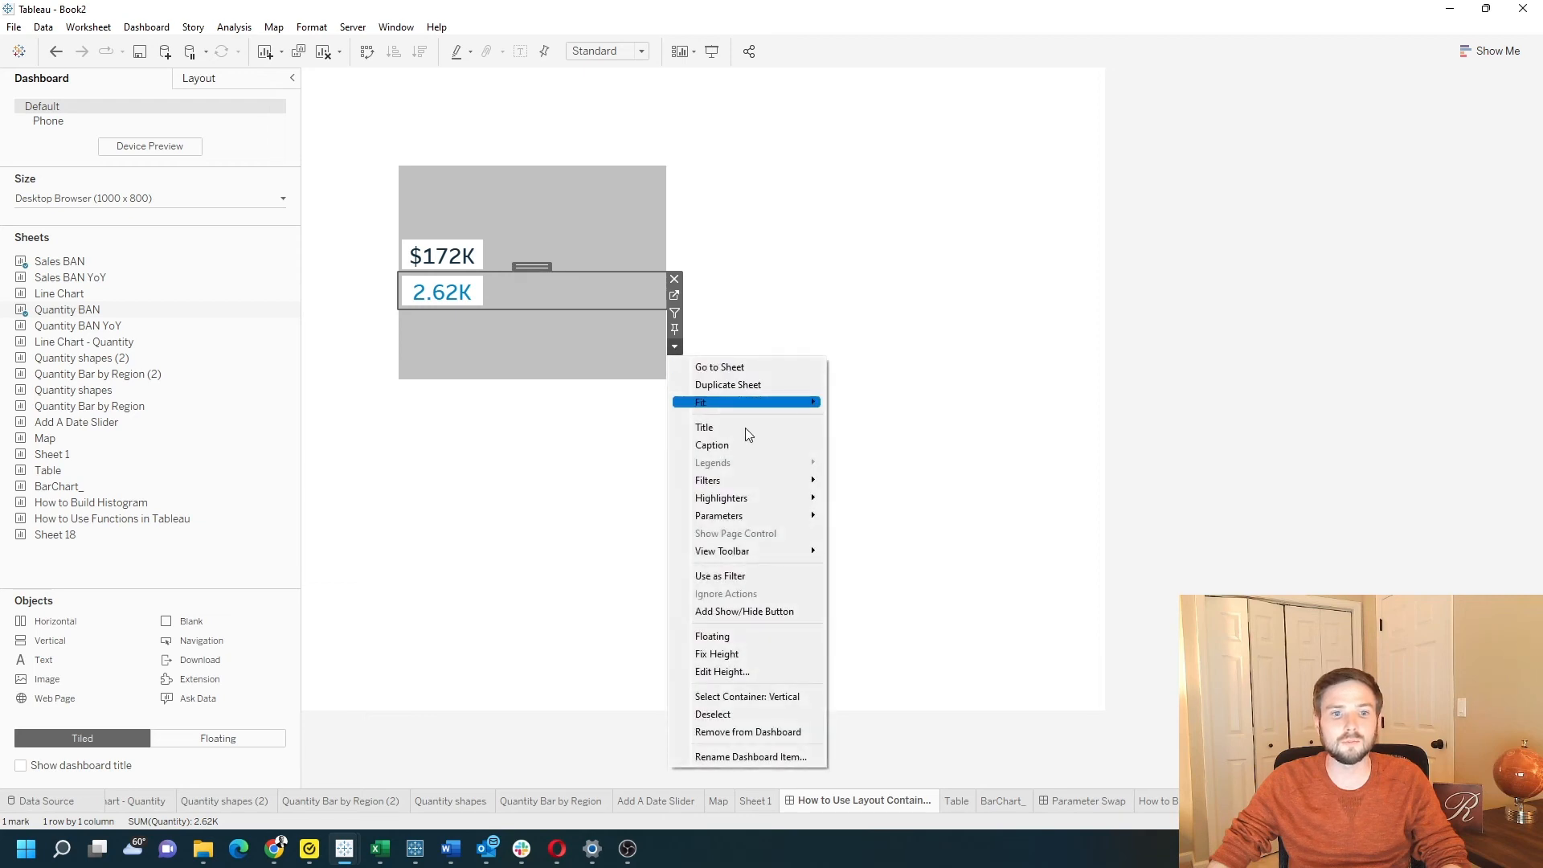
left_click(903, 466)
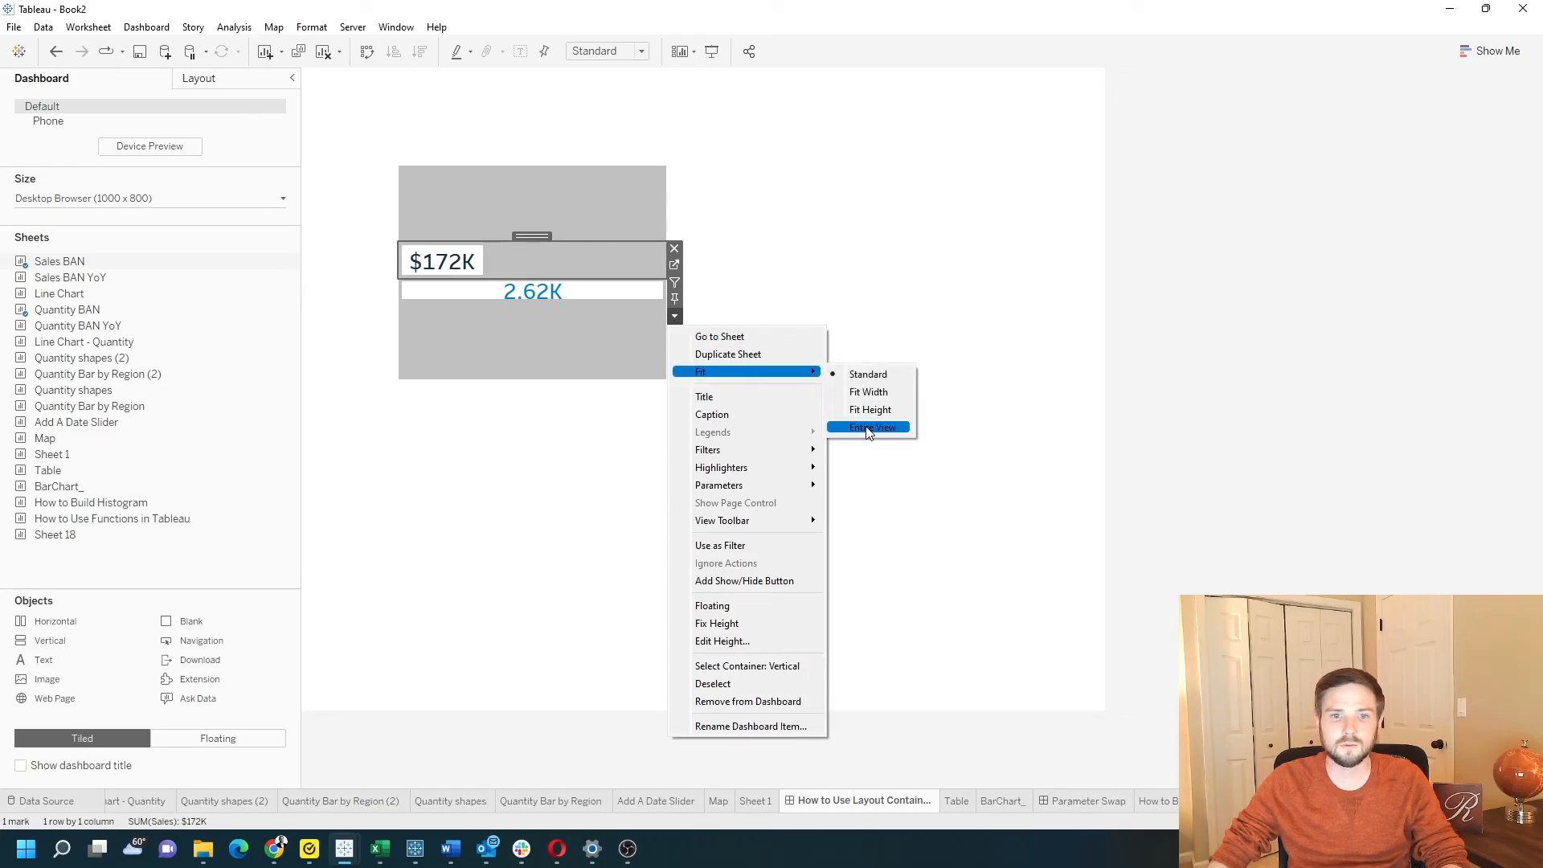
left_click(871, 427)
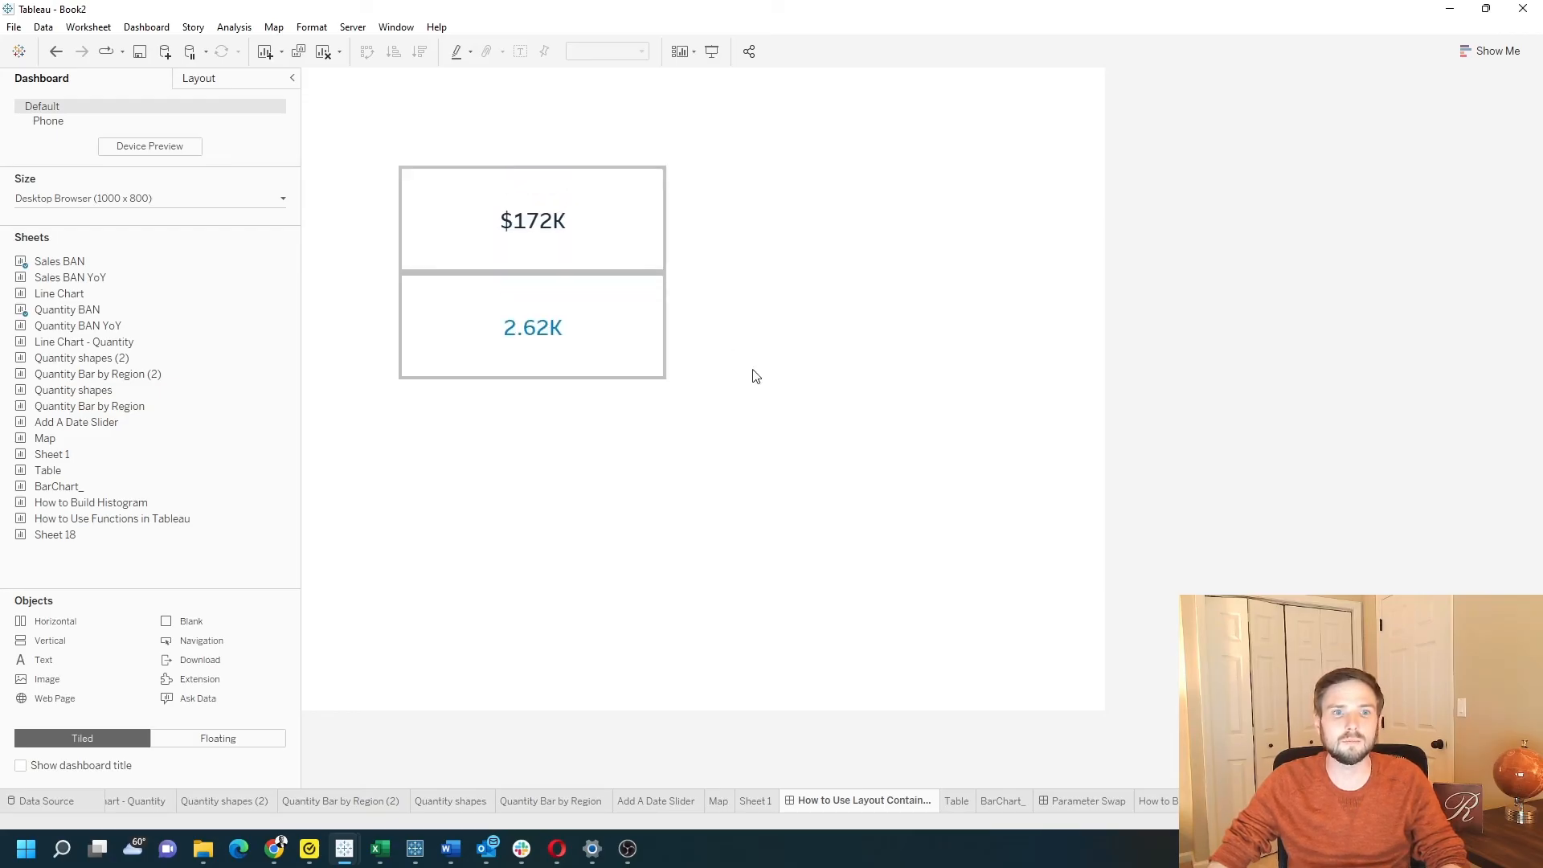
left_click(578, 307)
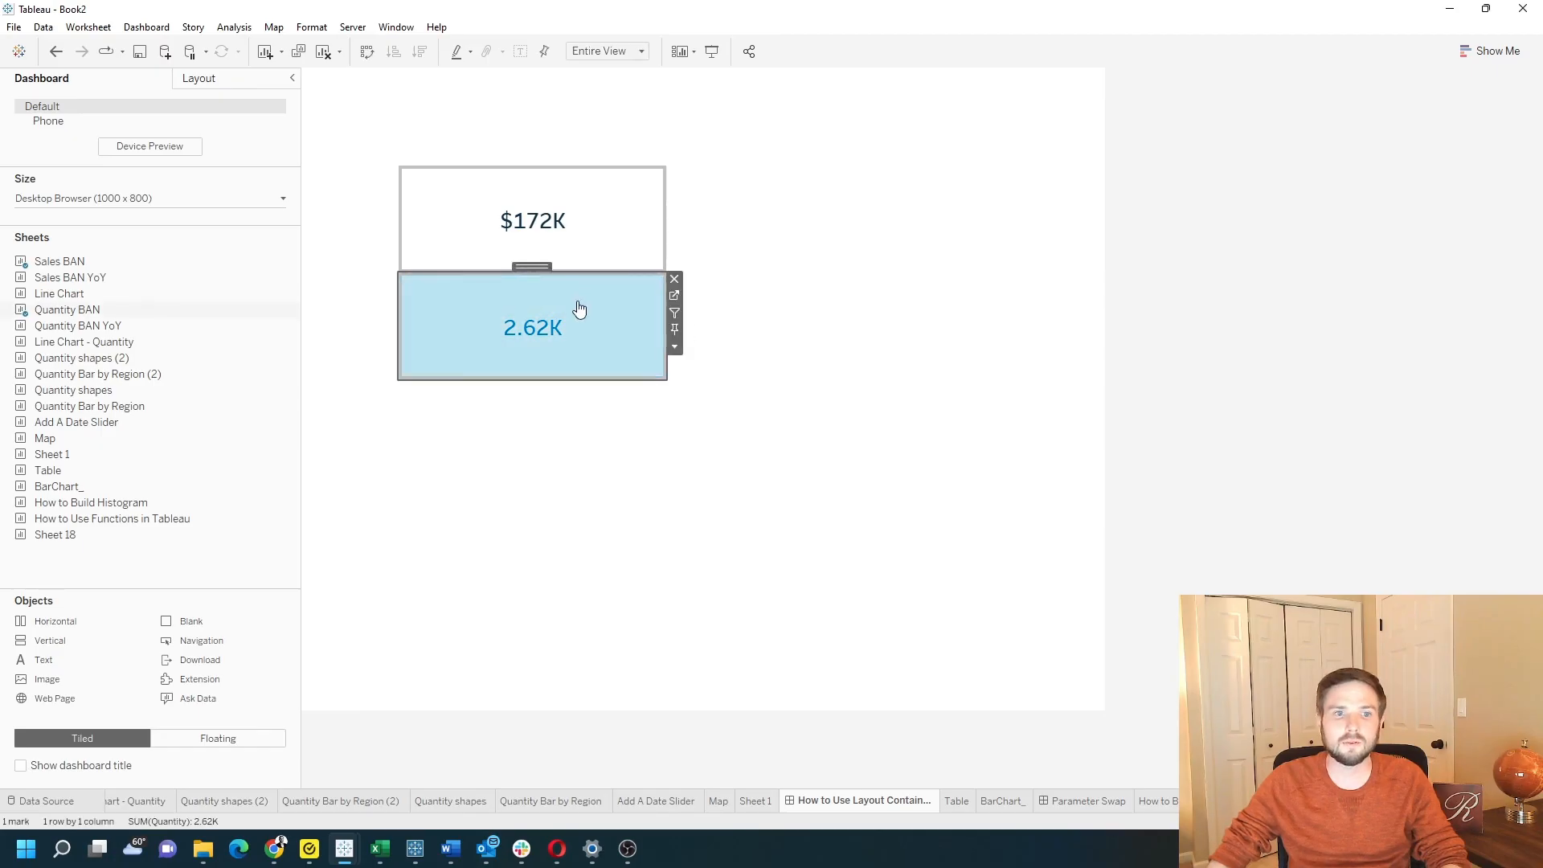